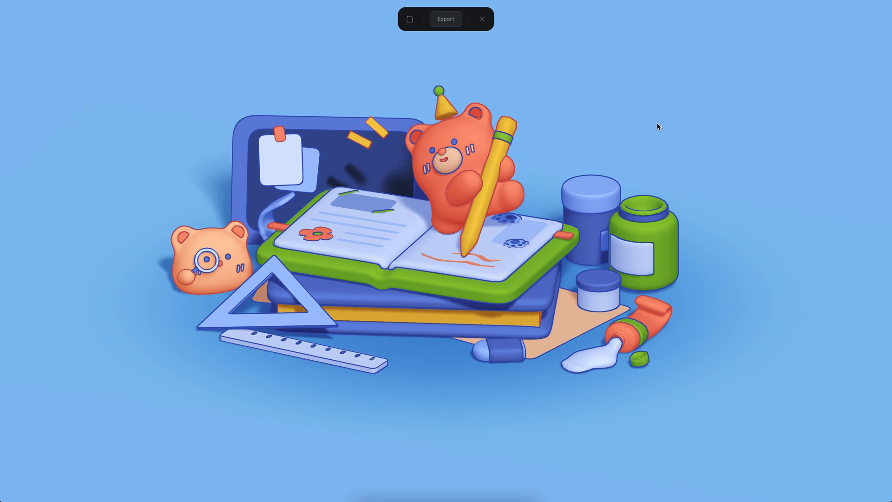
pyautogui.moveTo(642, 262)
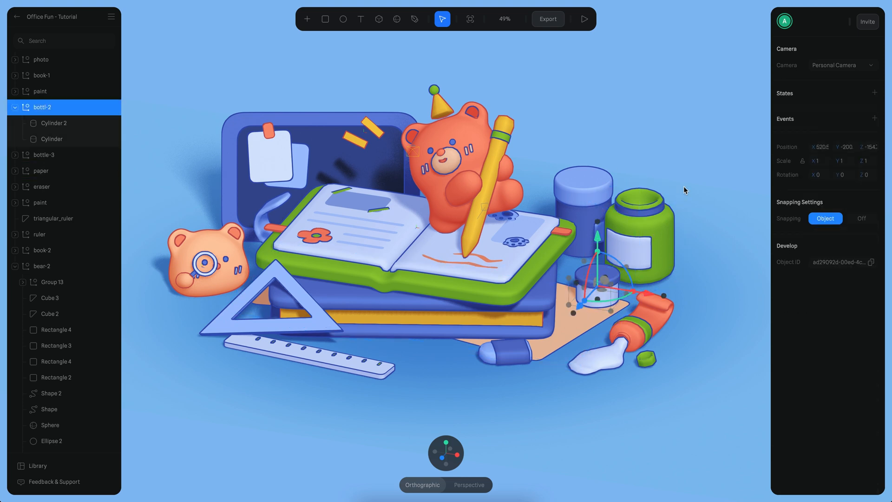
pyautogui.moveTo(686, 189)
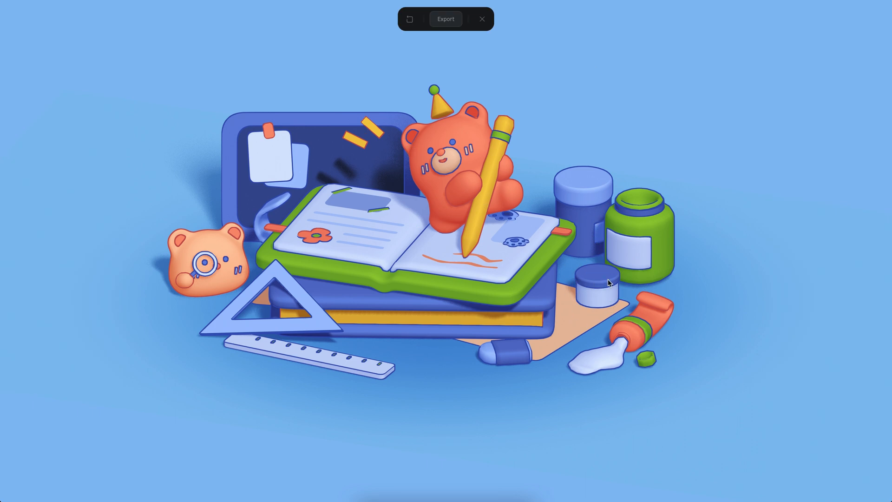
pyautogui.moveTo(547, 51)
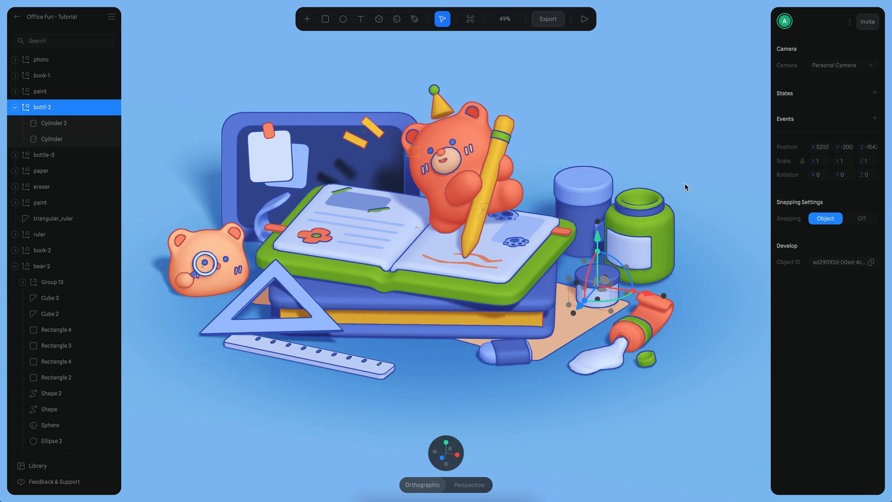
pyautogui.moveTo(810, 149)
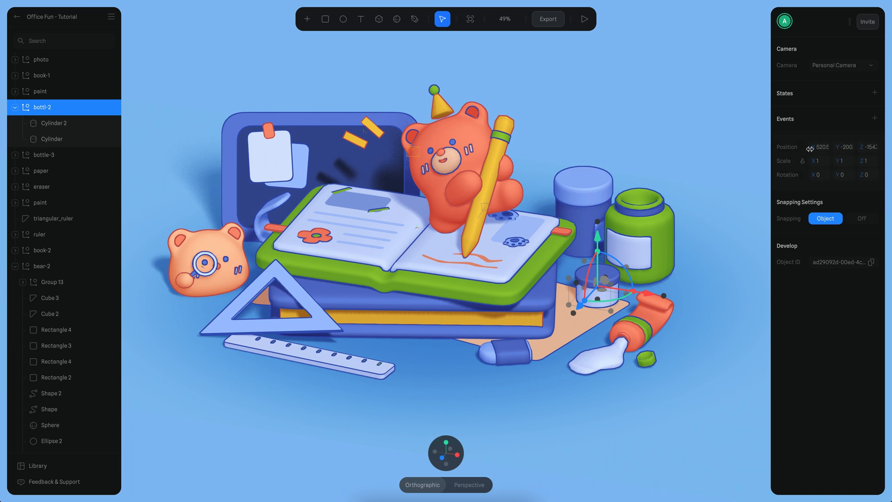
# Step: Give bottl-2 a Mouse Down Play Sound event using Bubble at volume 10, then preview
pyautogui.click(883, 119)
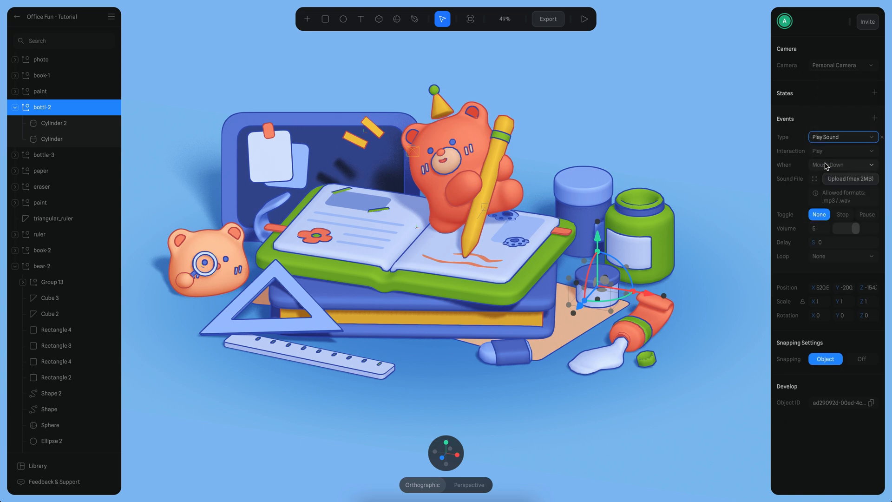
pyautogui.click(814, 178)
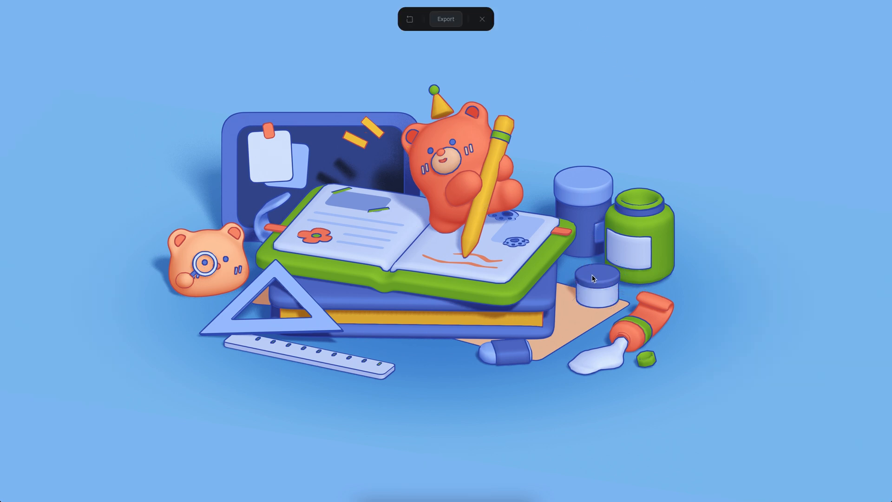
pyautogui.moveTo(595, 278)
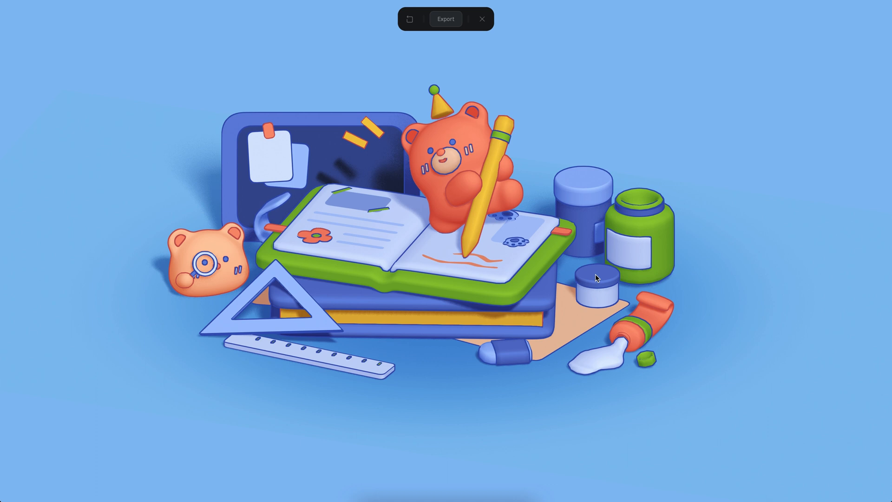
pyautogui.moveTo(487, 31)
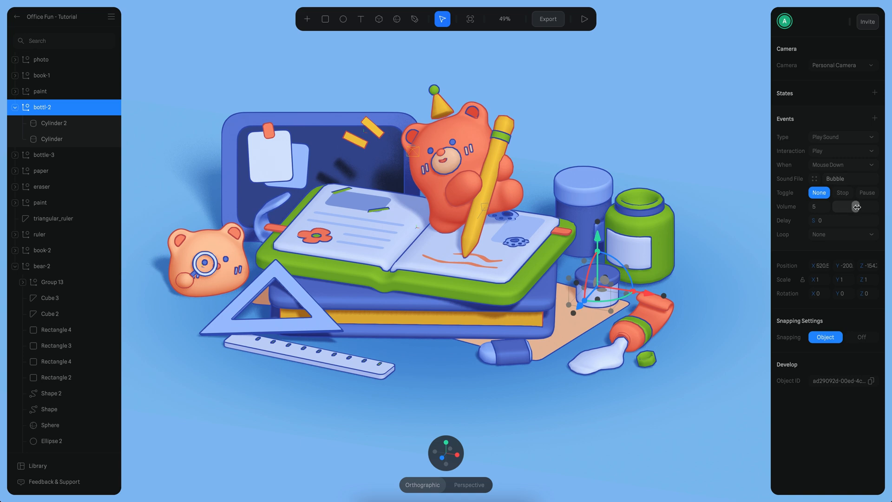
pyautogui.moveTo(848, 206); pyautogui.dragTo(871, 207)
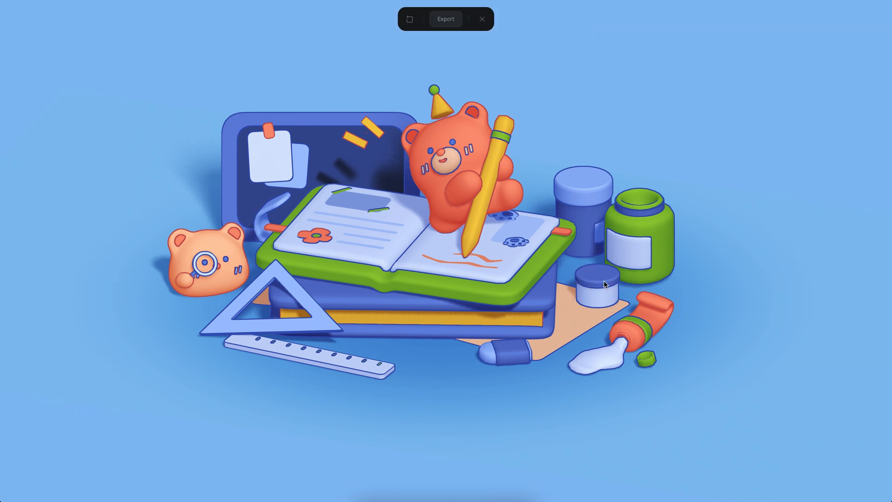
pyautogui.click(482, 18)
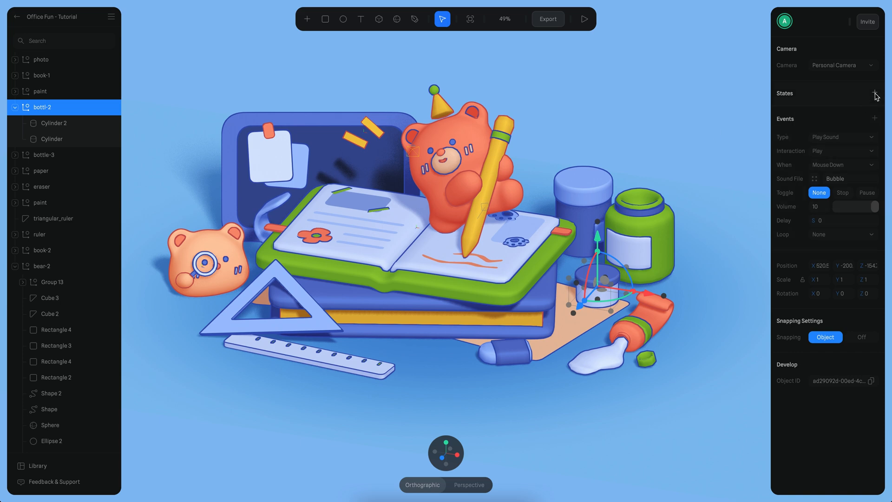
# Step: Add a tilted second state to the bottle and a Mouse Down event toggling to it
pyautogui.click(882, 93)
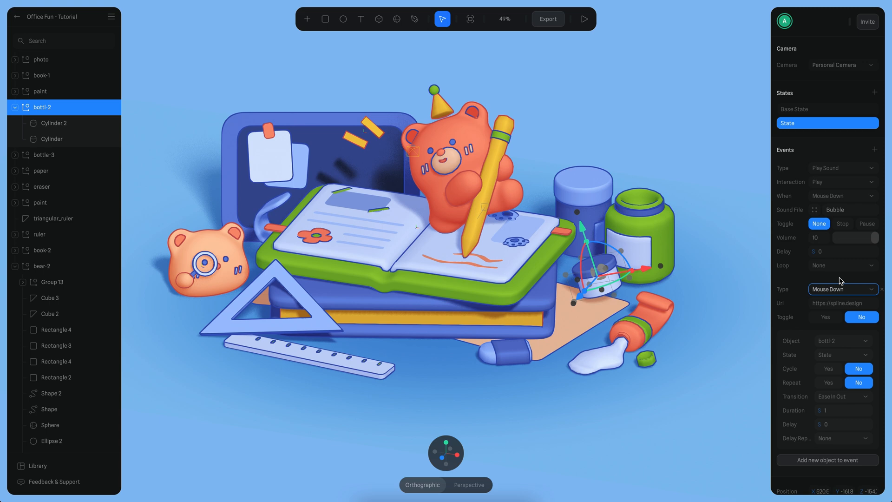
pyautogui.moveTo(832, 324)
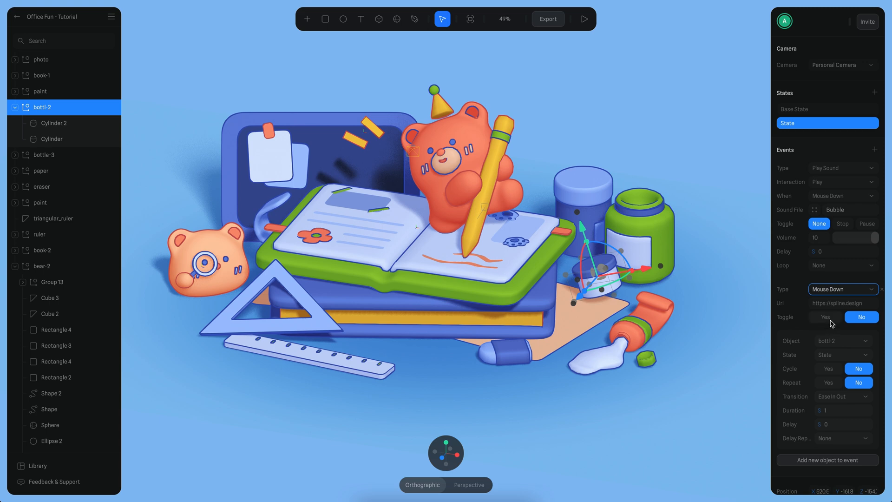
pyautogui.click(825, 317)
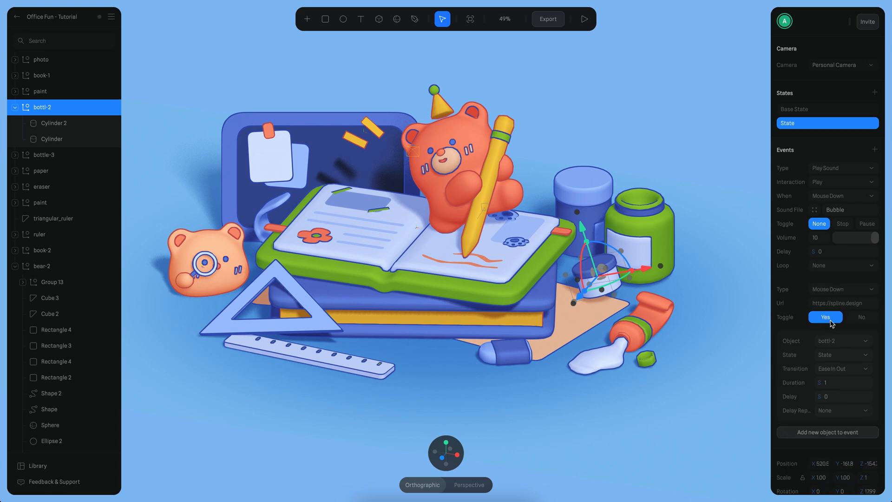
pyautogui.click(843, 368)
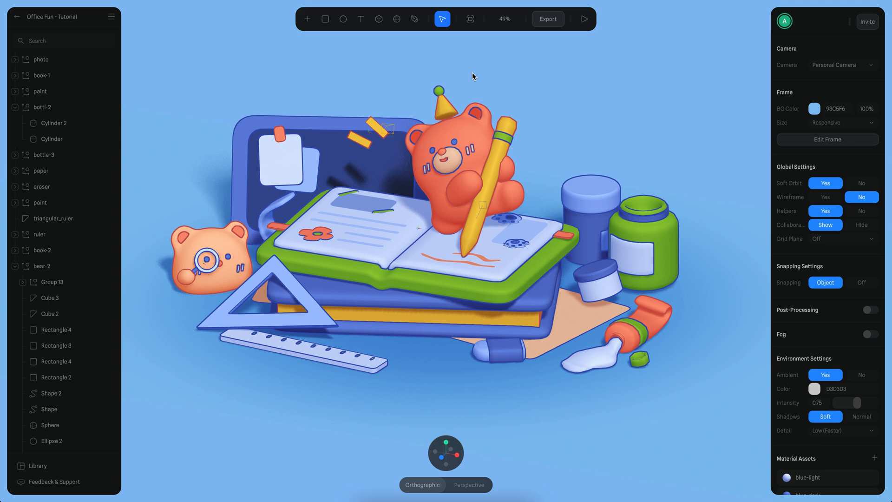
# Step: Add an Env Sound object with a Play Sound event on Start, after Any Input
pyautogui.click(307, 18)
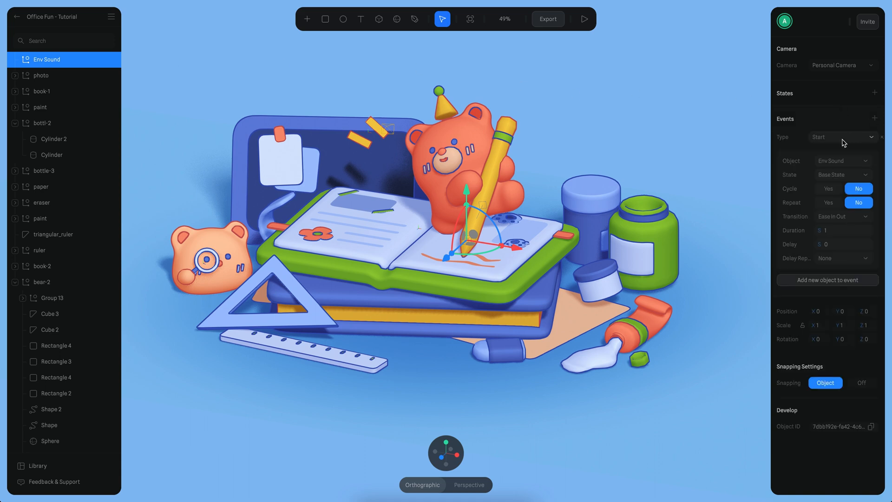
pyautogui.click(841, 136)
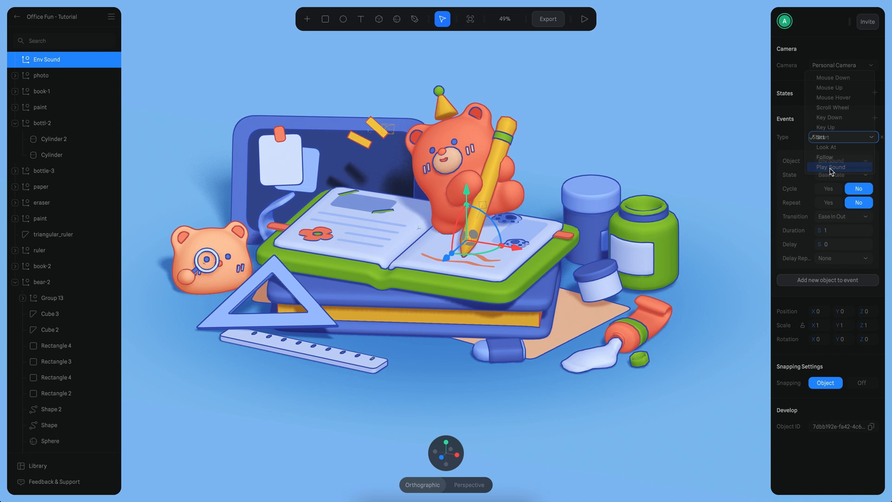
pyautogui.click(831, 166)
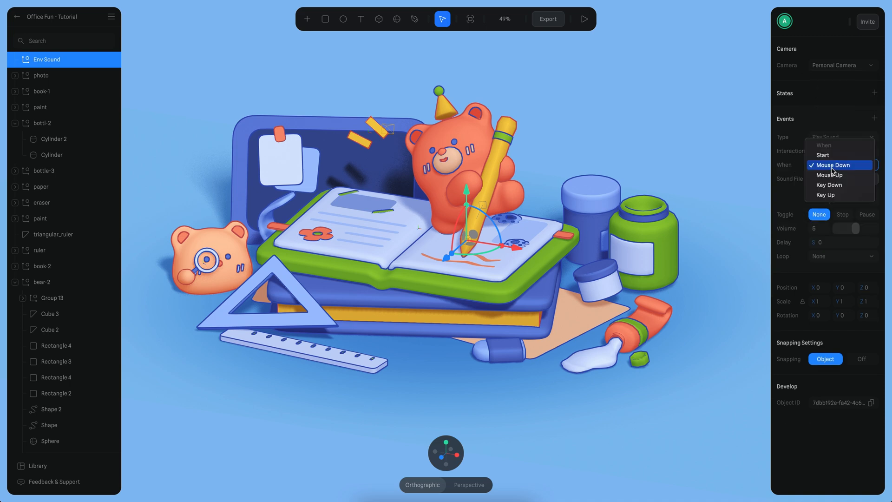
pyautogui.click(822, 154)
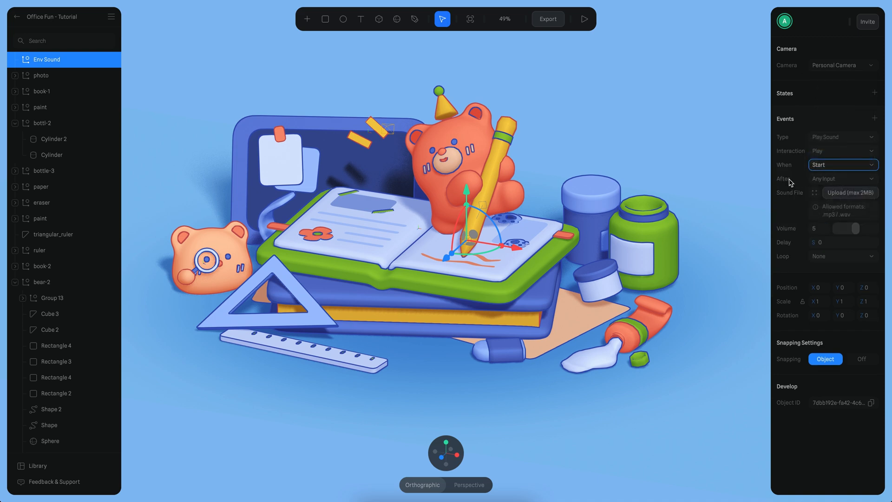
pyautogui.click(843, 179)
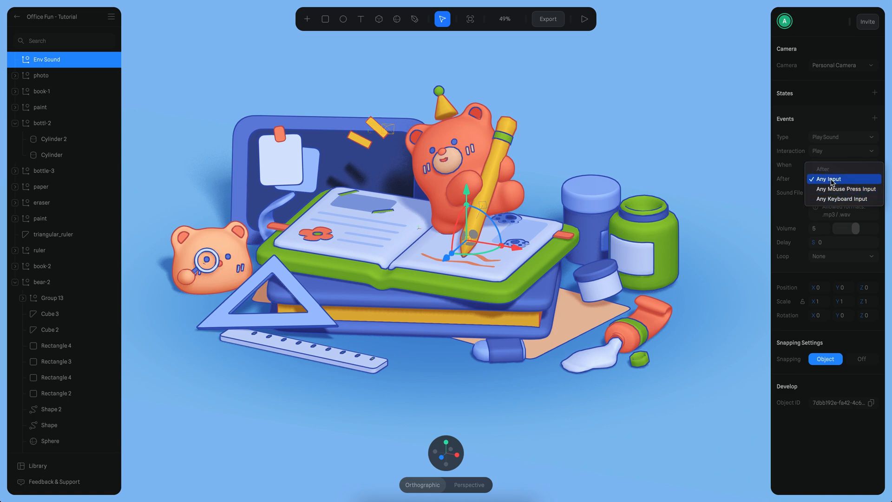
pyautogui.click(828, 178)
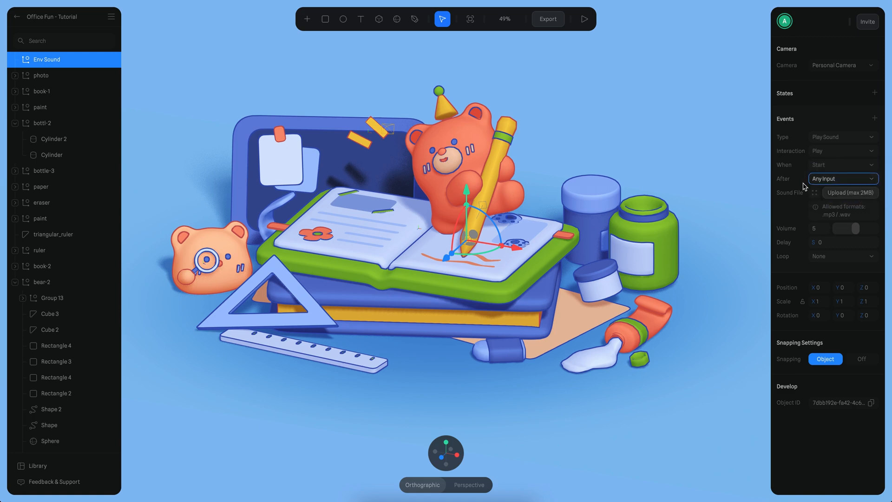
pyautogui.moveTo(667, 178)
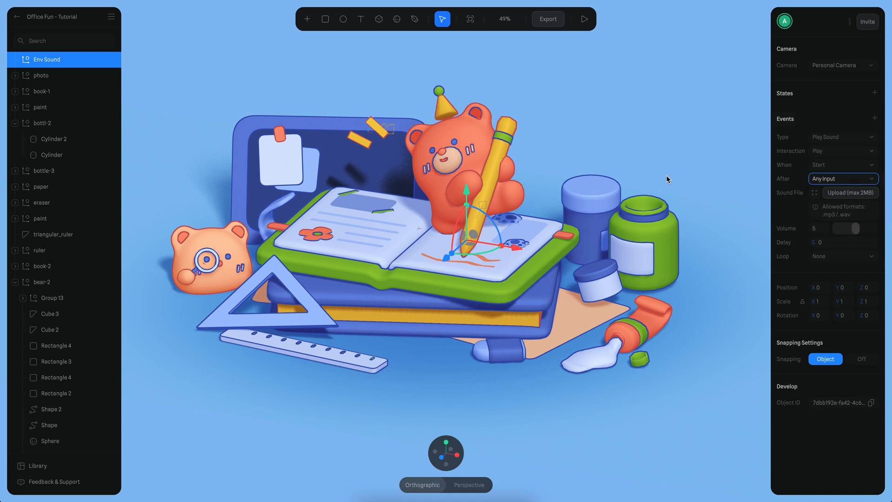
pyautogui.click(843, 178)
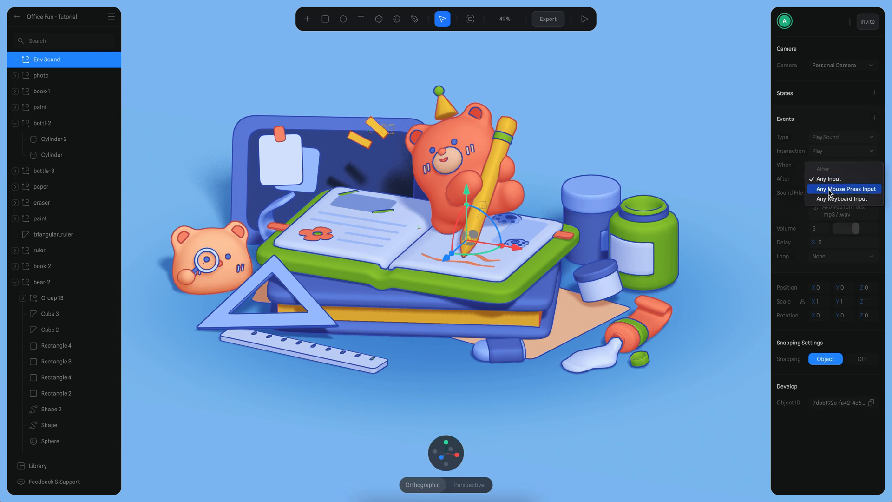
pyautogui.click(822, 169)
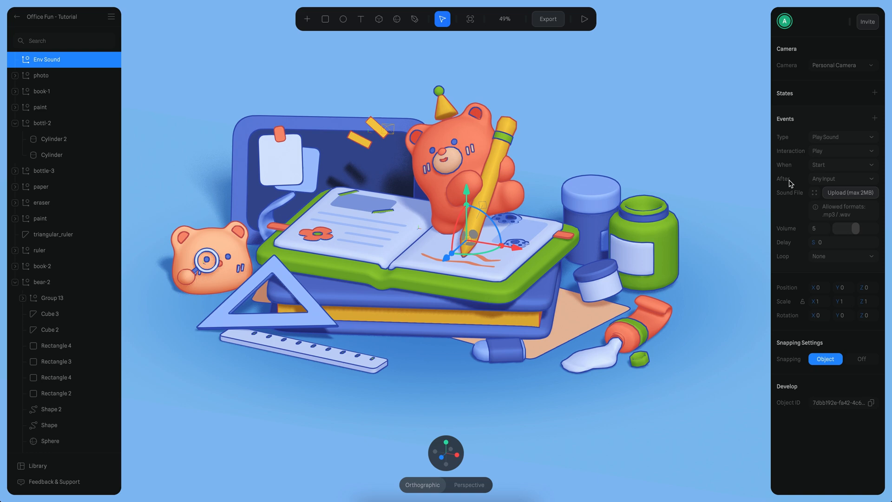
pyautogui.moveTo(823, 202)
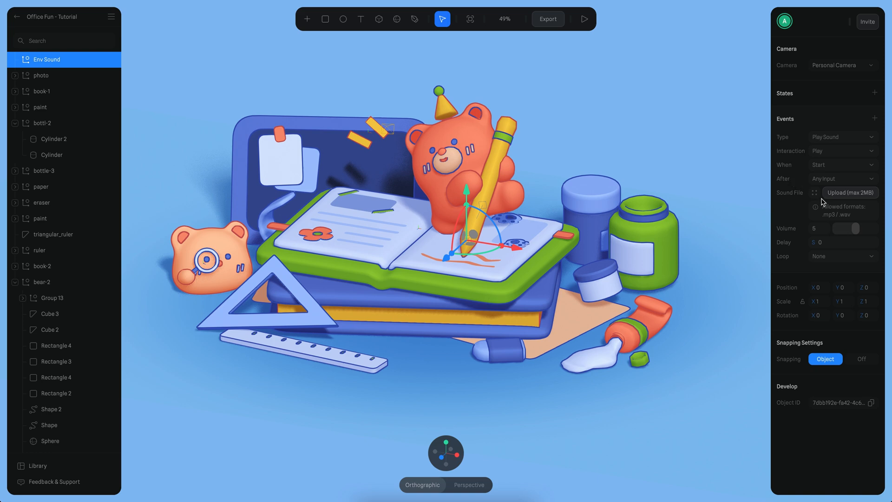
pyautogui.moveTo(817, 205)
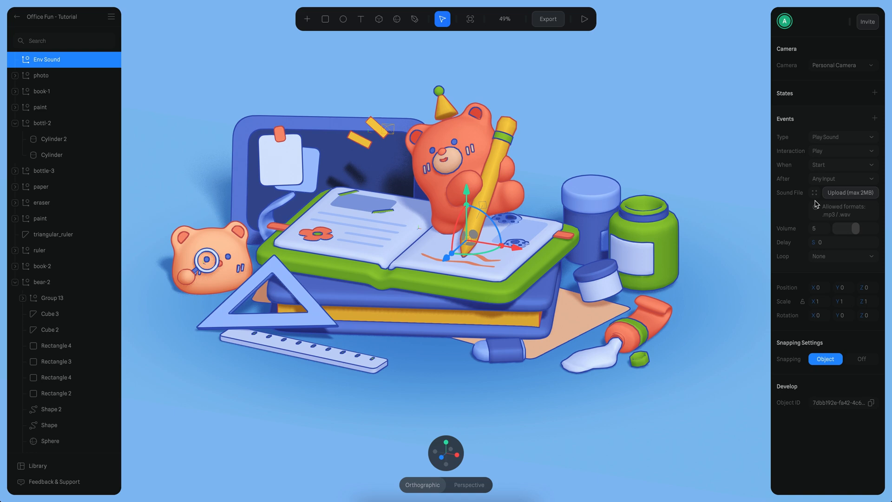
# Step: Set the Env Sound event's file to relax.mp3 with Loop set to Infinite, then preview
pyautogui.click(850, 192)
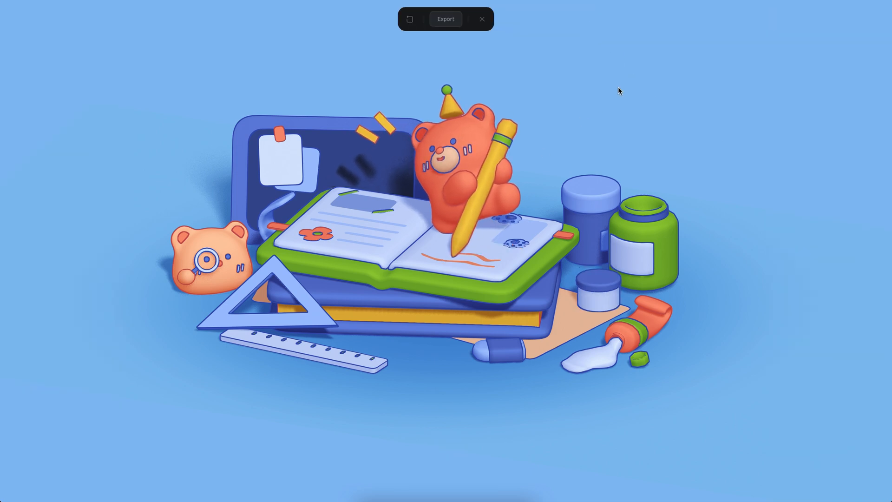
pyautogui.moveTo(175, 157)
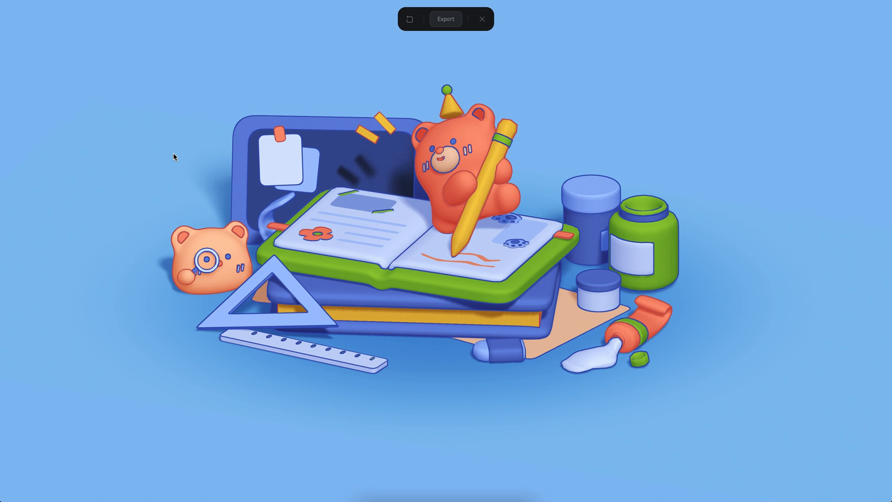
pyautogui.moveTo(304, 98)
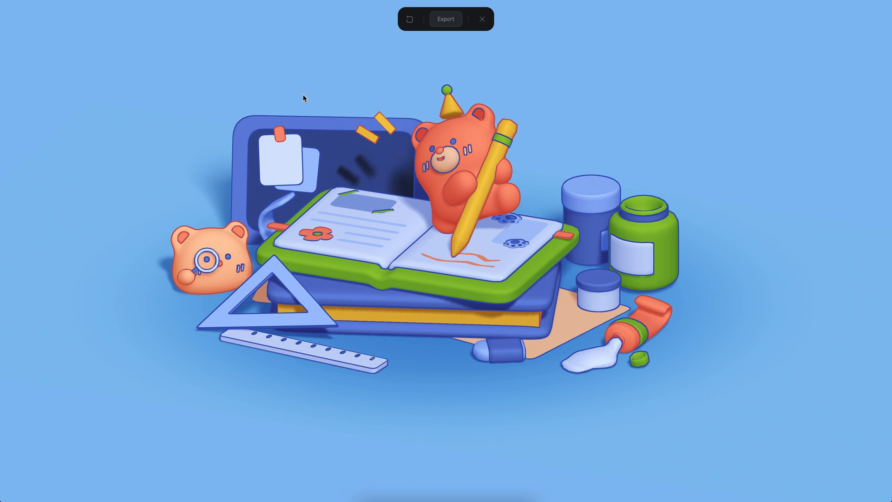
pyautogui.moveTo(311, 98)
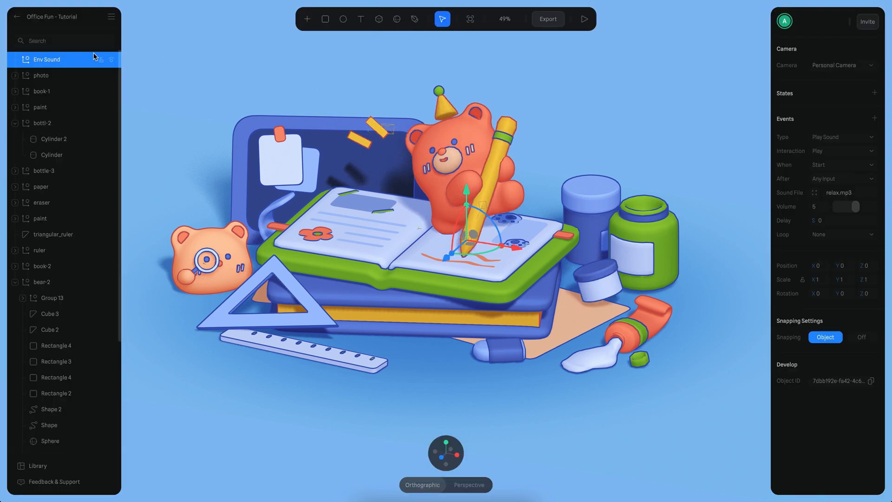
pyautogui.click(841, 234)
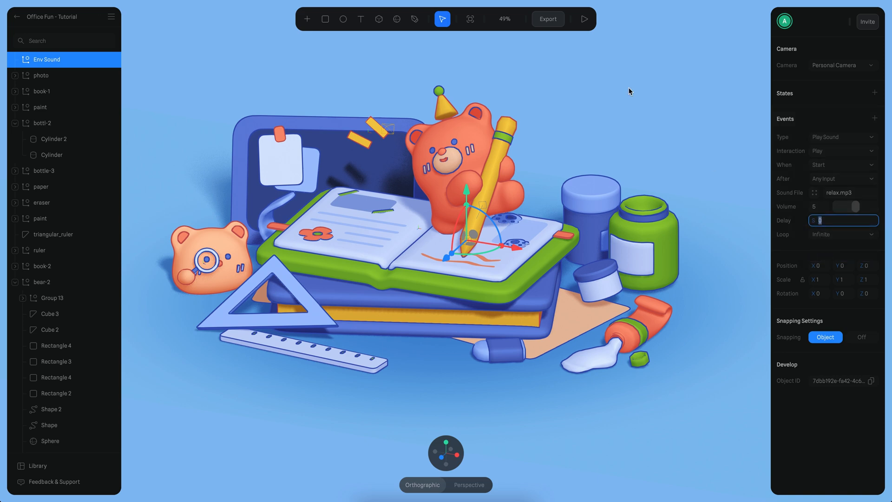
pyautogui.click(547, 18)
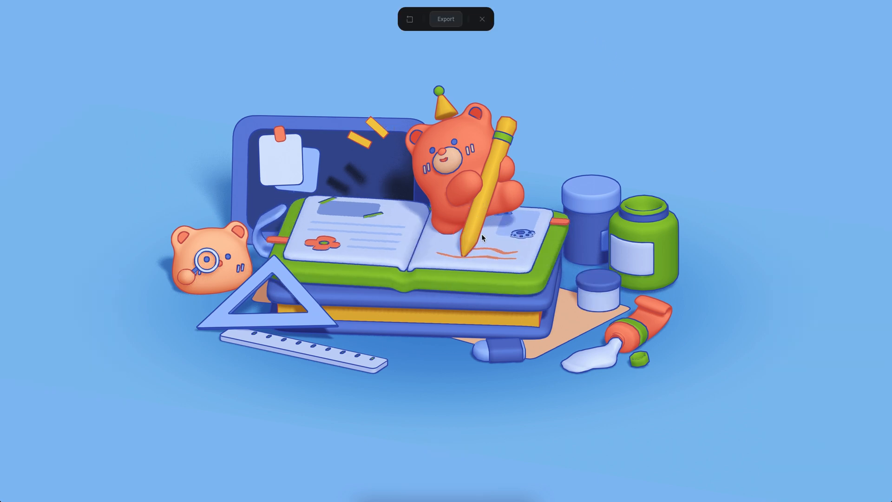